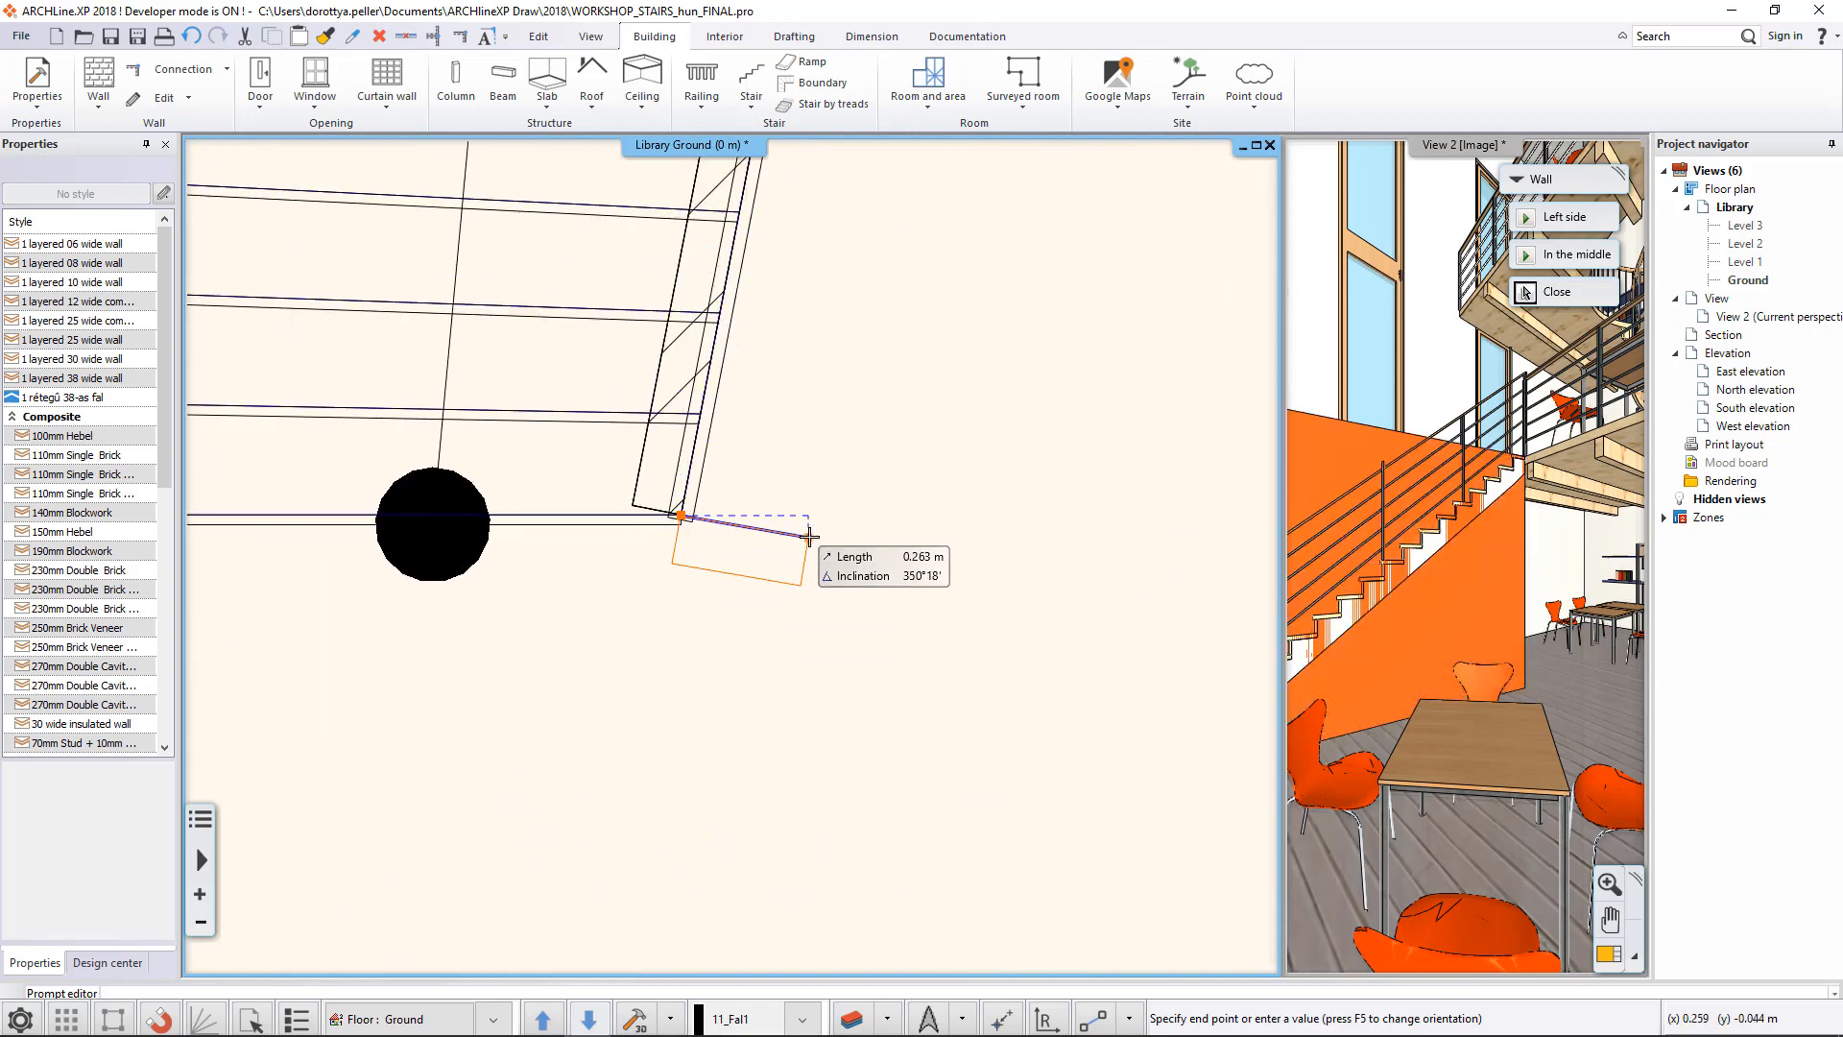
Step: Show the stair's Support page, where Cut the walls is currently set to no cutting
click(106, 963)
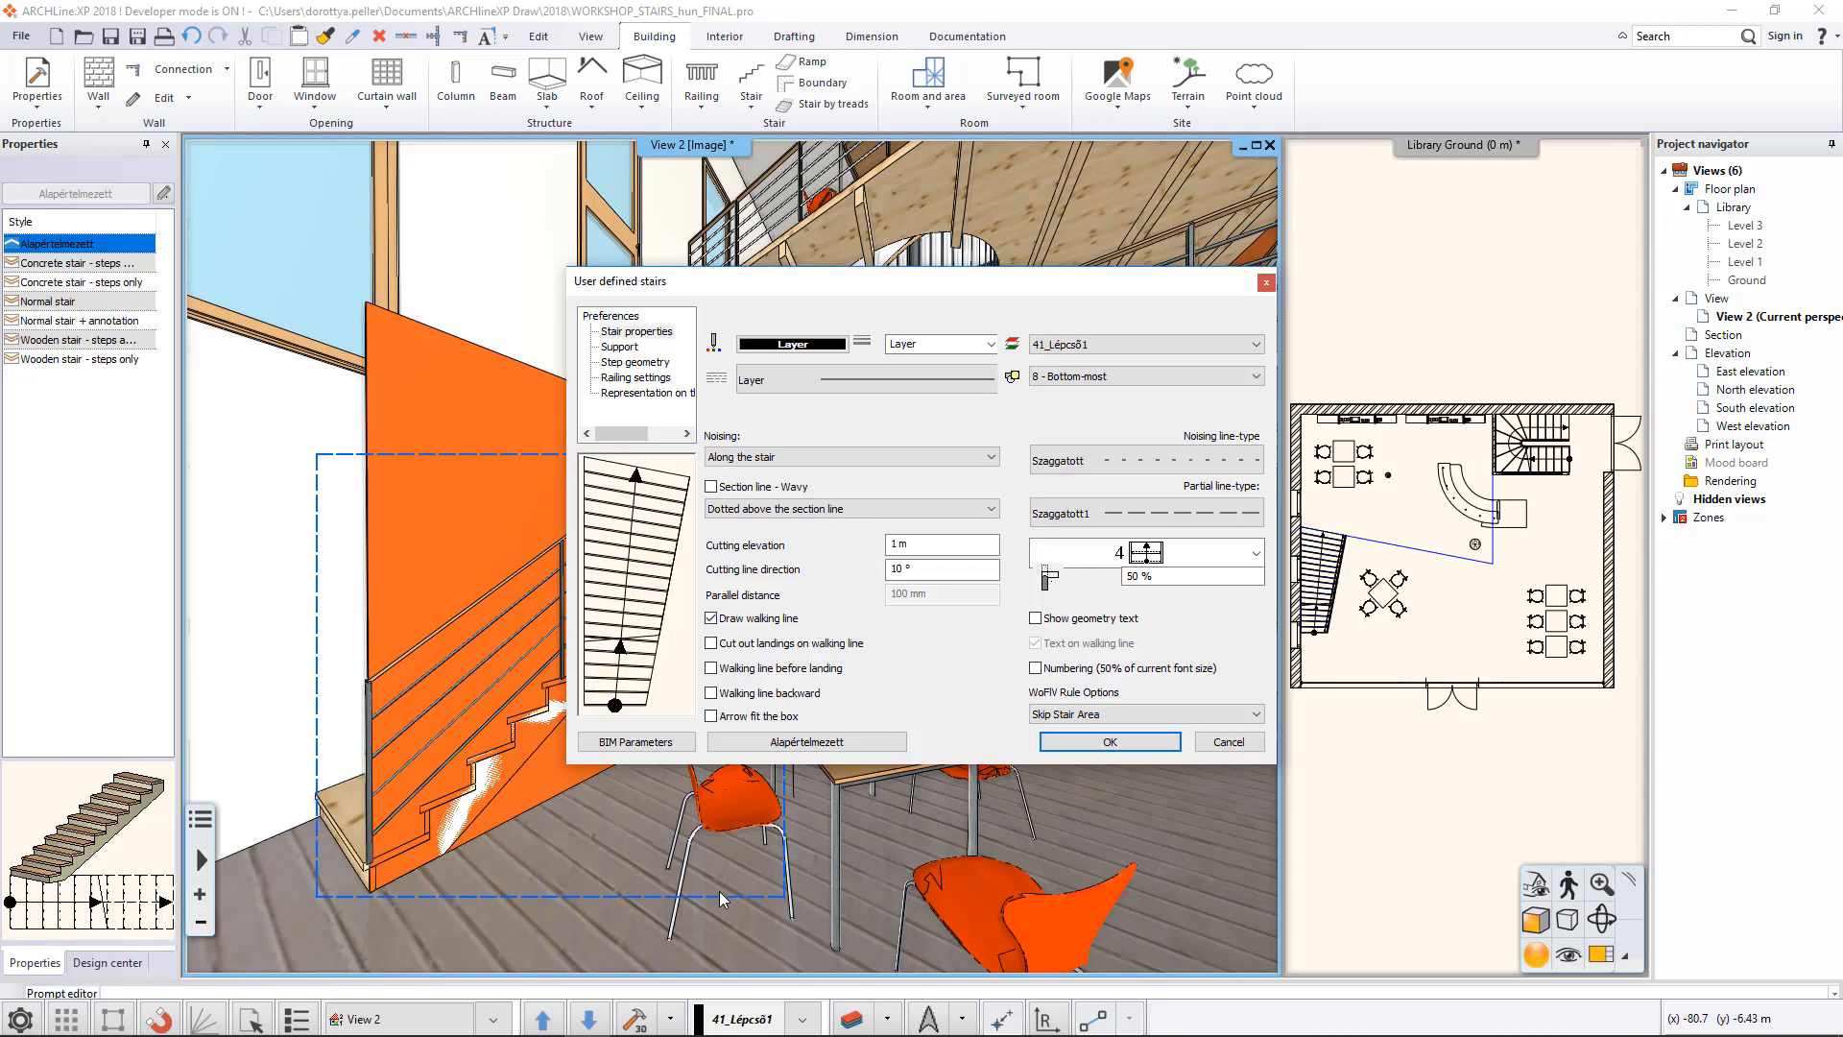
click(619, 346)
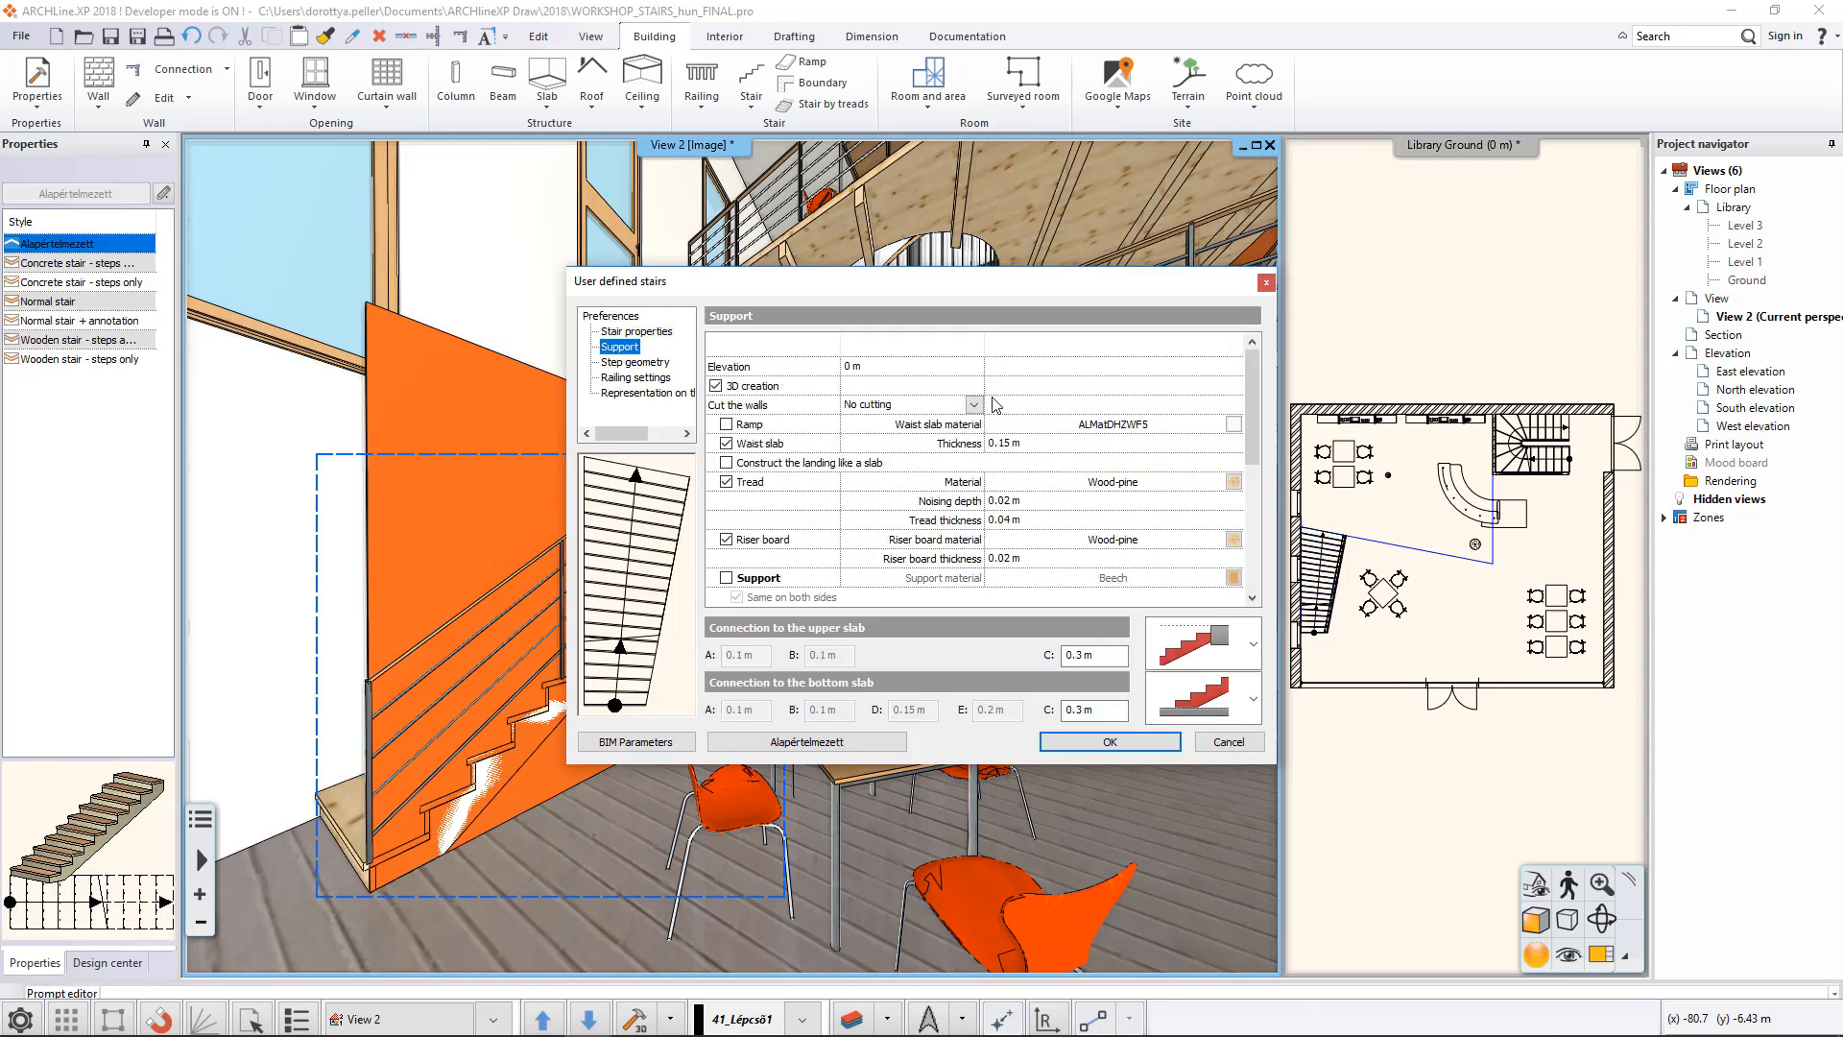
Step: Set Cut the walls to Own floor and apply it so the orange wall follows the stair profile
click(972, 404)
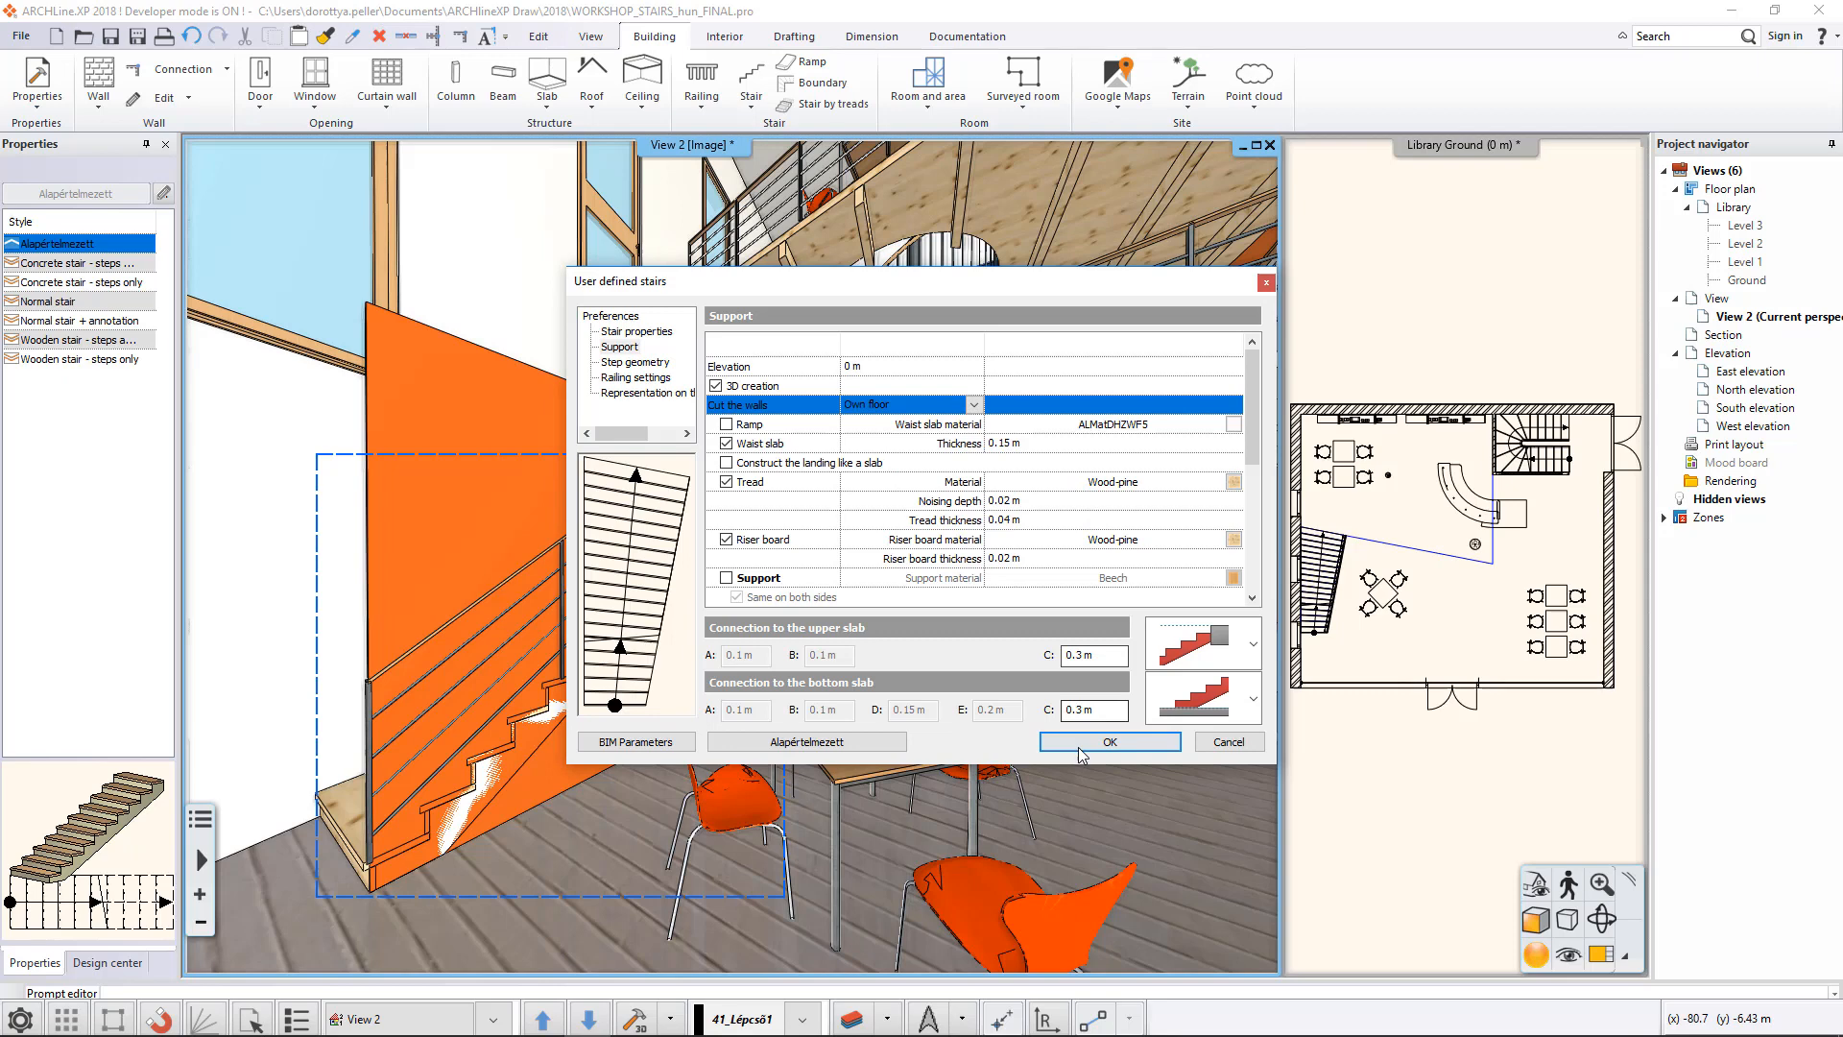
click(1106, 742)
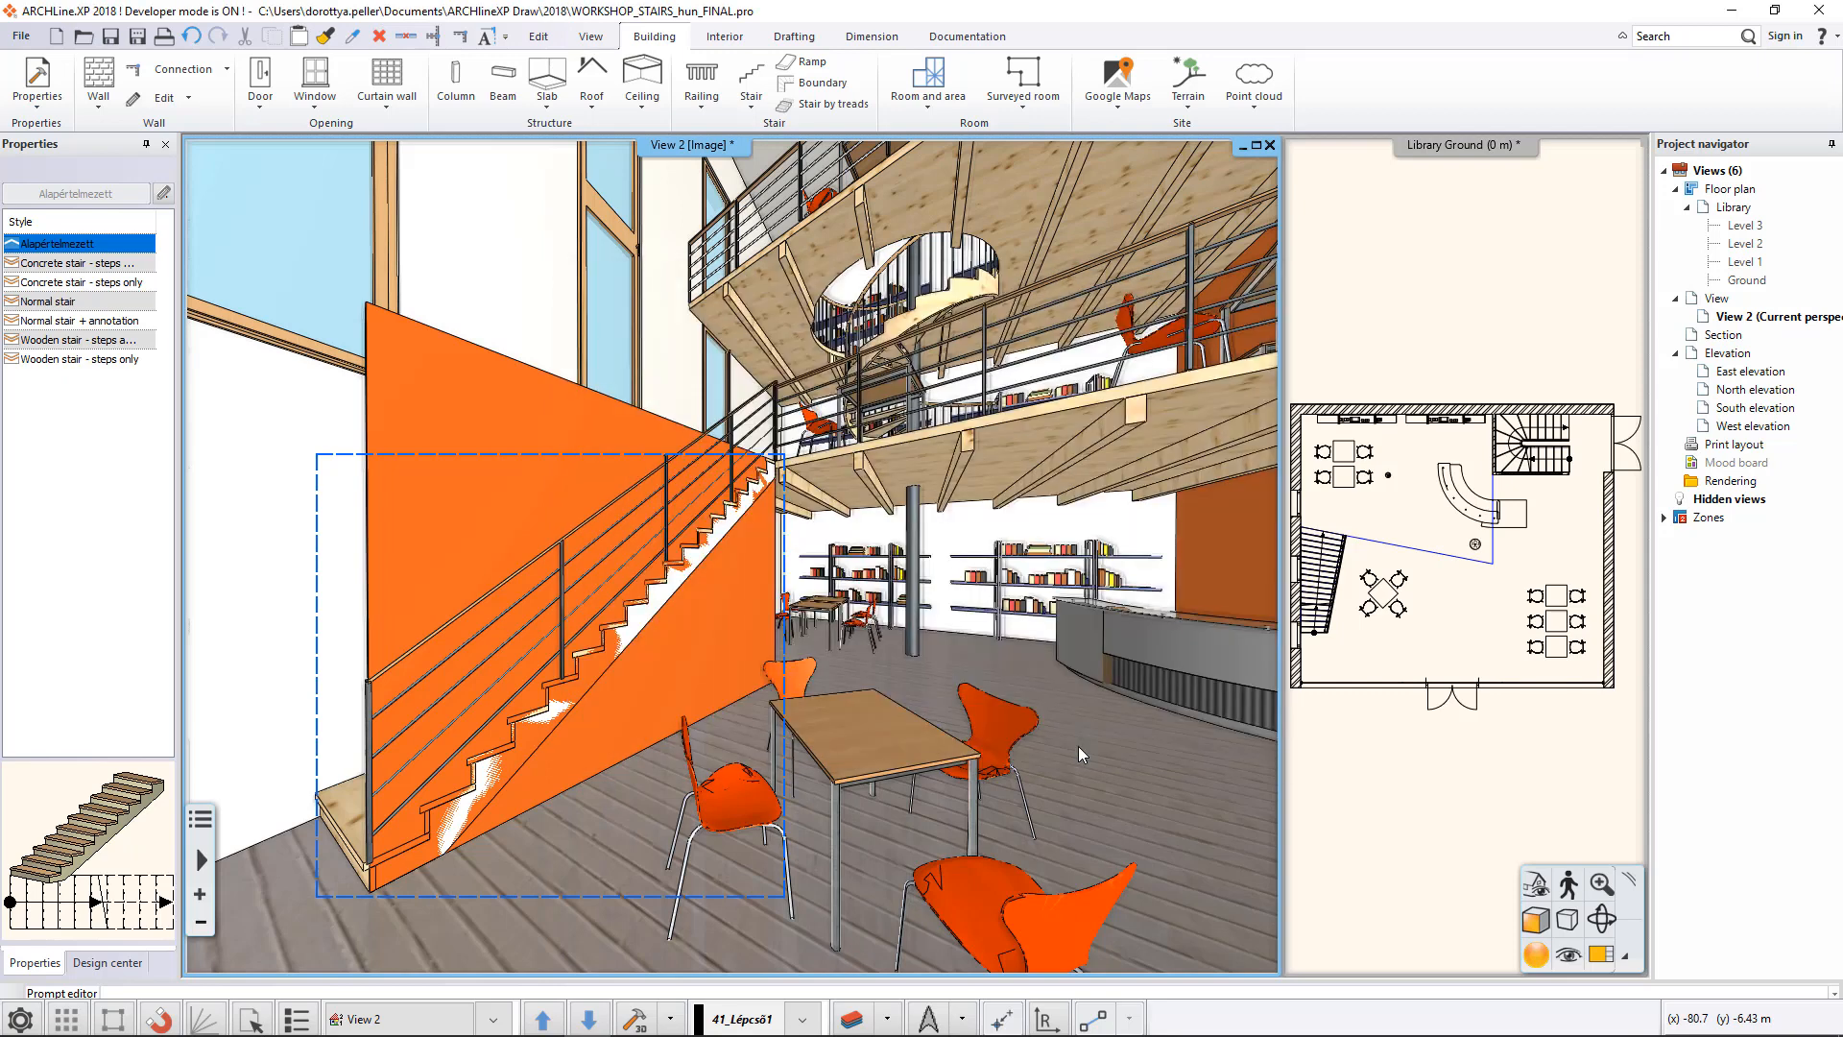
click(105, 963)
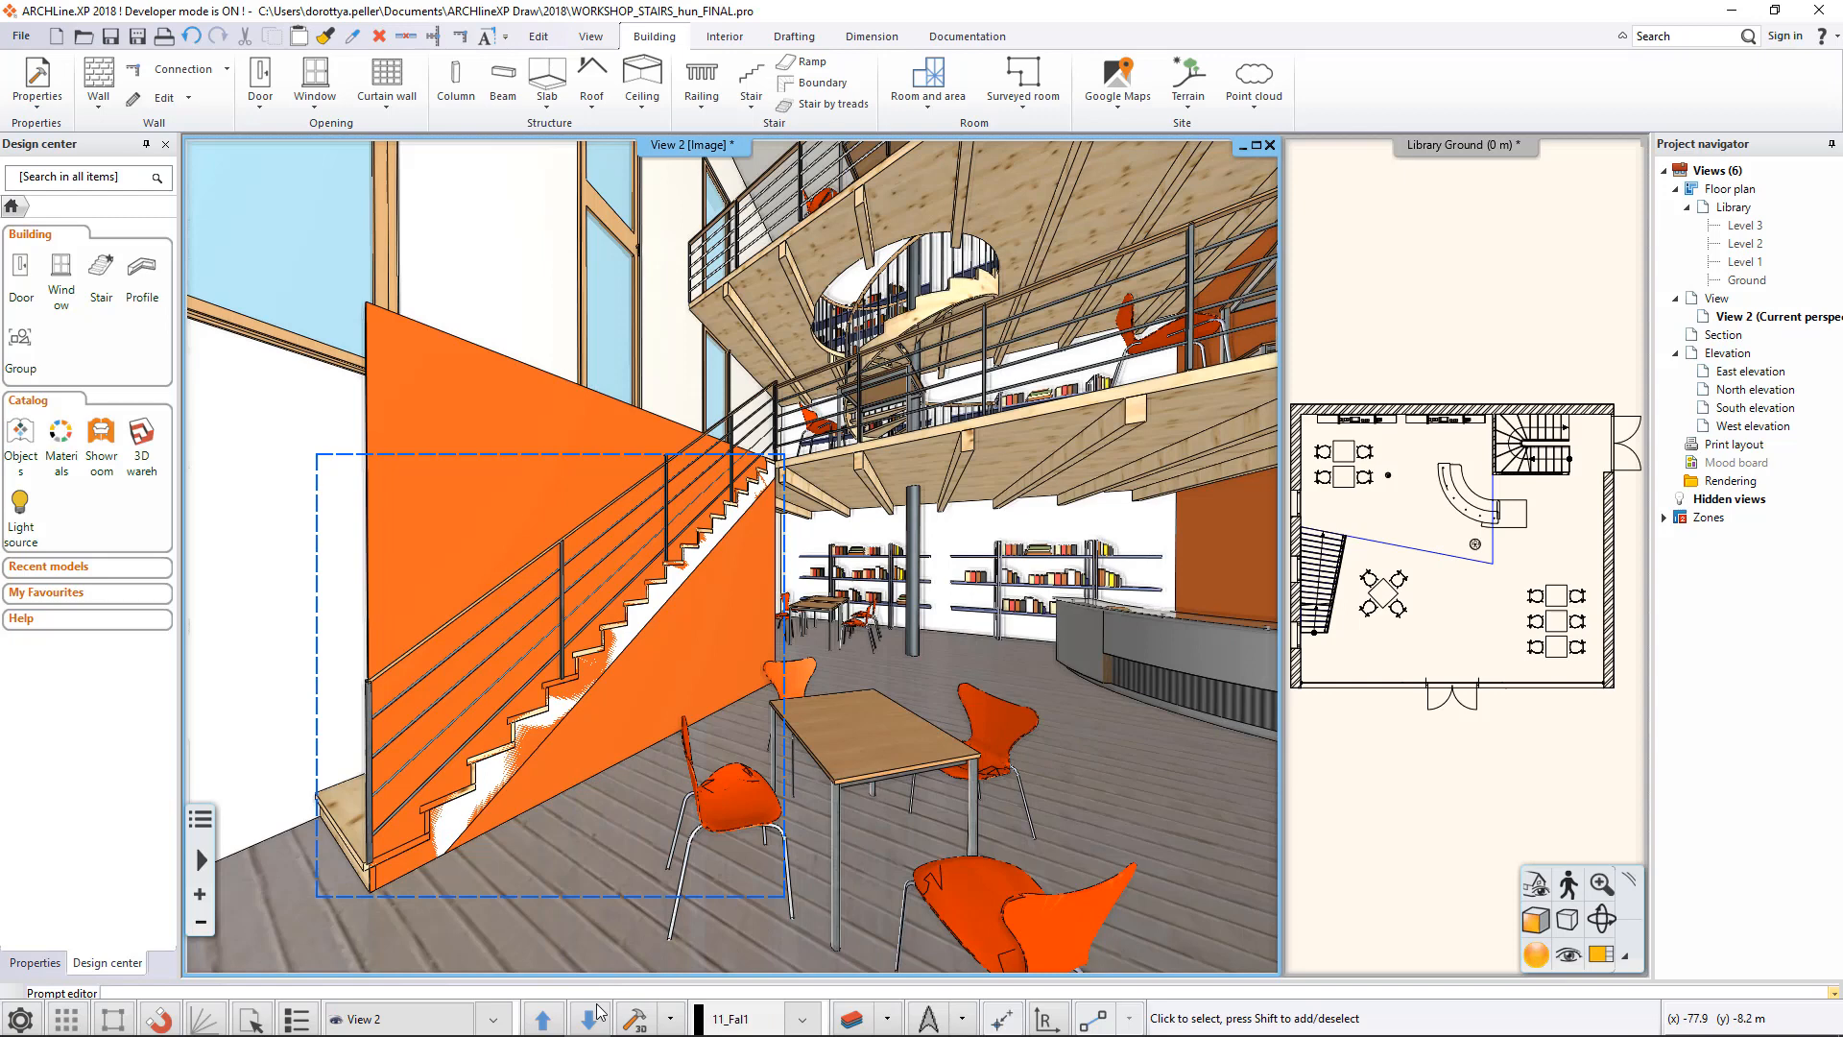